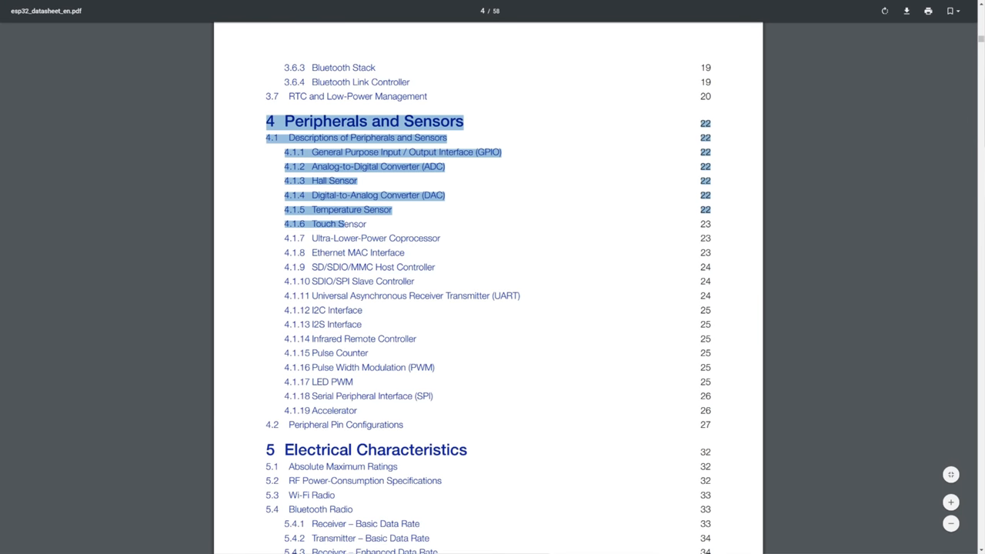
- Select the '4 Peripherals and Sensors' heading and its subsection entries in the datasheet contents
{"action": "left_click", "coordinate": [442, 434]}
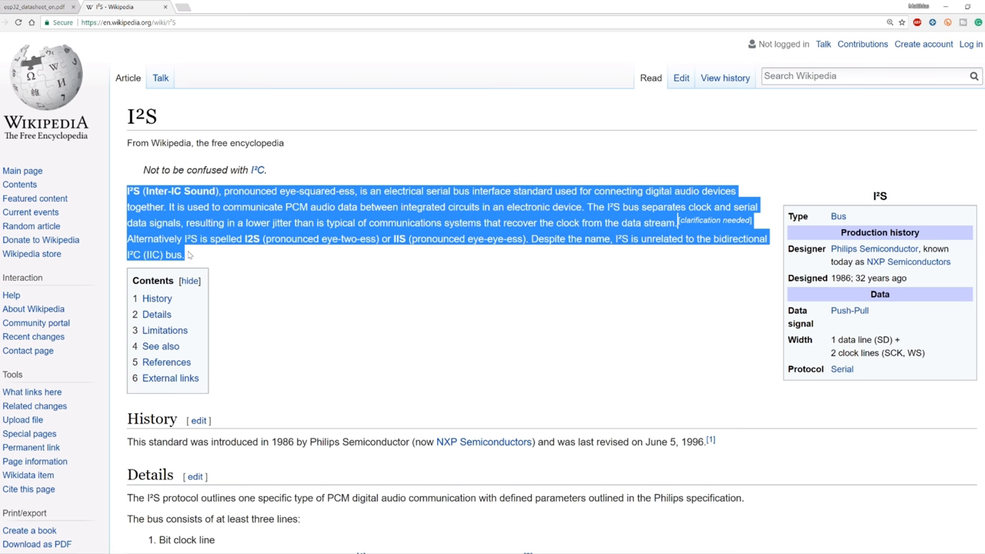
{"action": "mouse_move", "coordinate": [244, 291]}
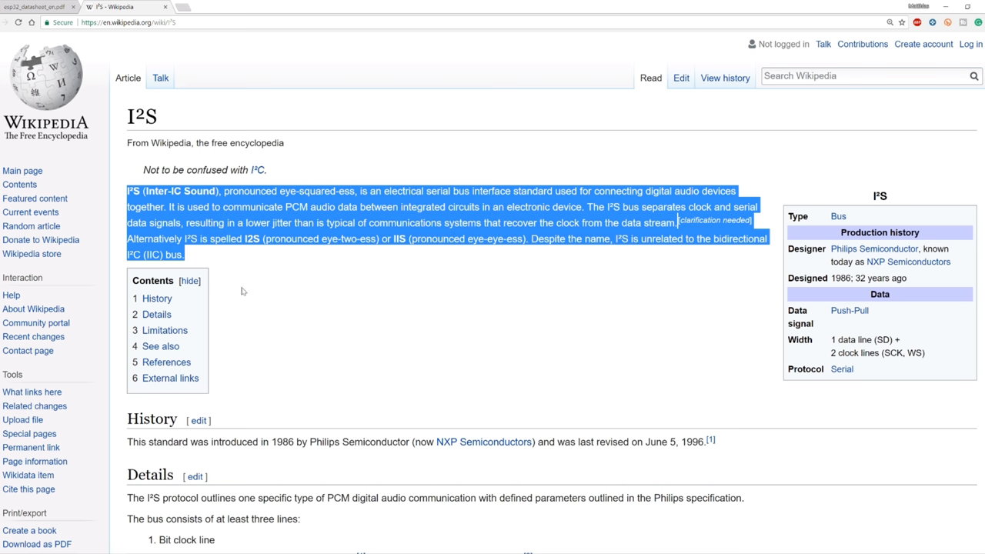